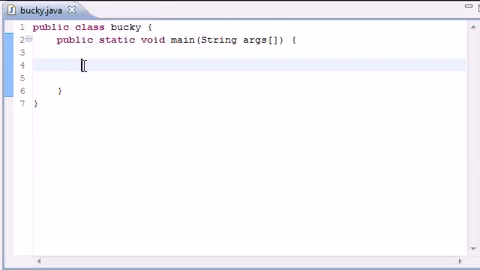
mouse_move(40, 136)
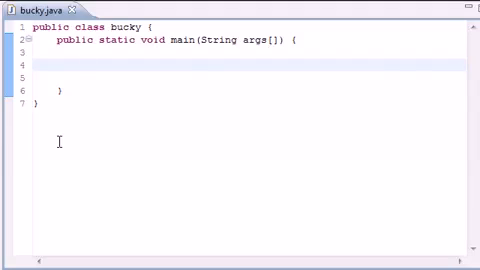
Begin the words String array with the entries "funk" and "chunk".
text(String)
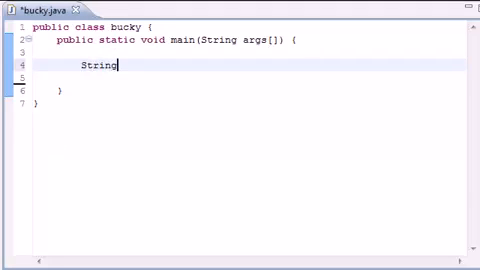
text([] words)
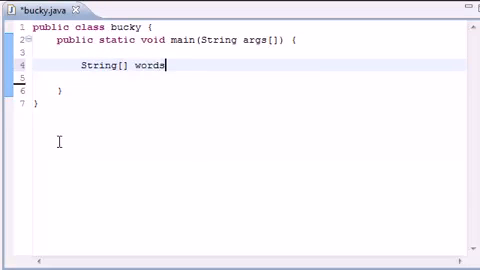
text(= {")
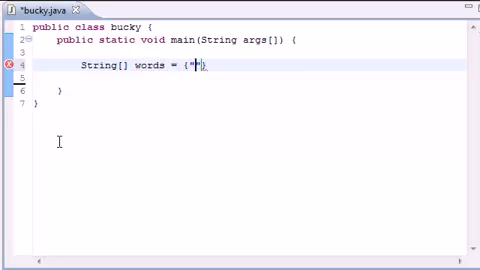
text(funk)
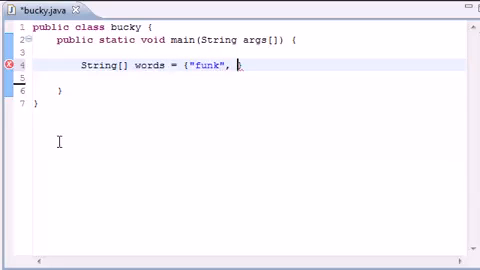
text("c")
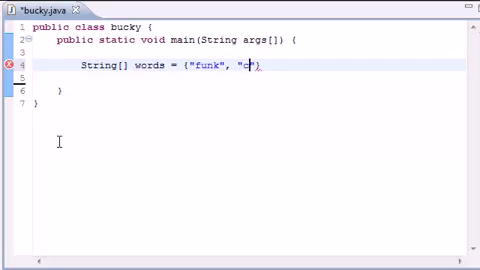
text(hunk",)
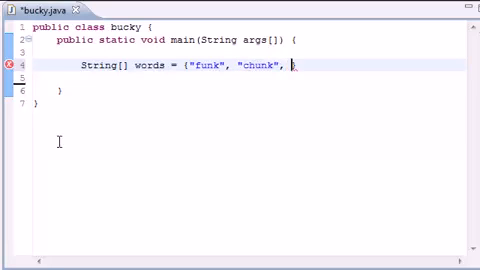
Finish the array with "furry" and "baconator", drop the stray comma and end with a semicolon.
text("})
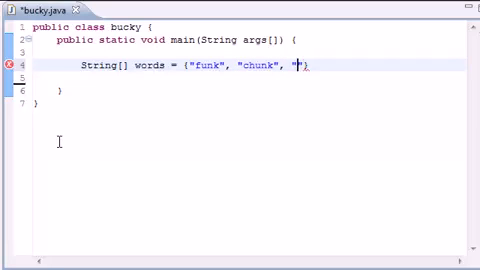
text(furry)
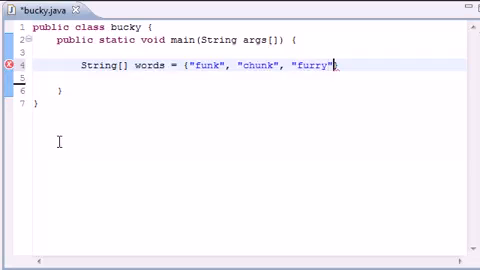
text(, "")
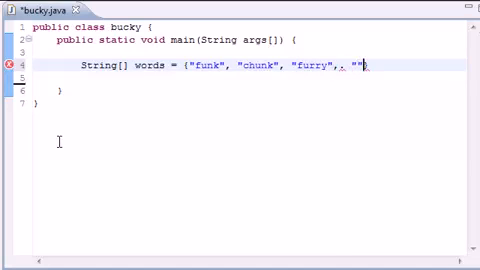
key(BackSpace)
text(baconator)
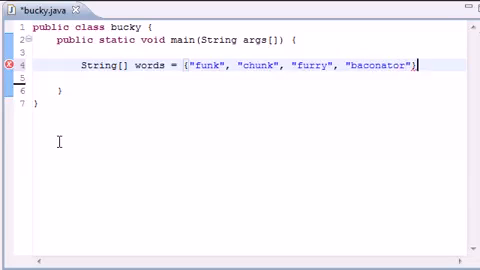
text(;)
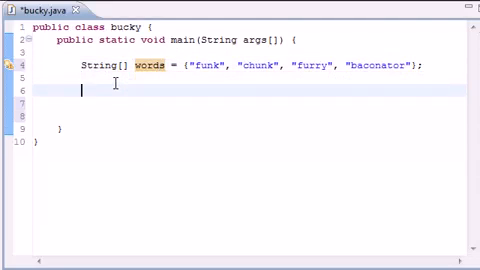
Add a //startsWith comment and an empty for(String w : words){ } loop.
text(//startsWith)
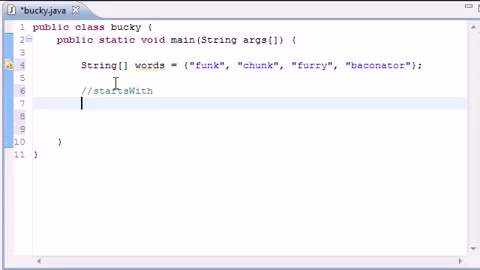
mouse_move(228, 180)
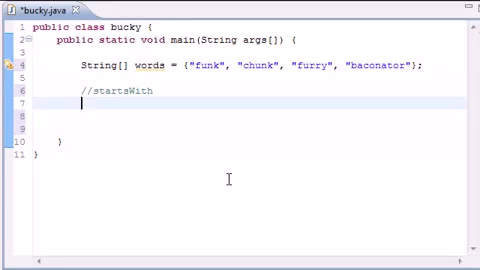
text(for())
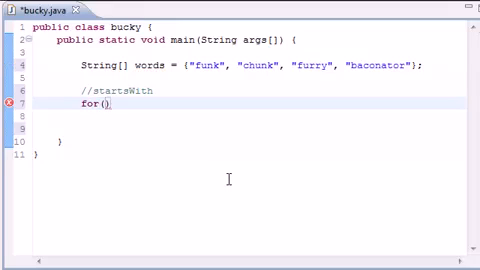
text(String)
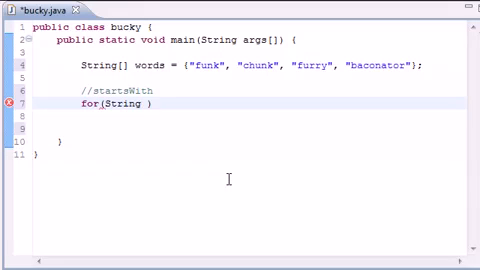
text(w :)
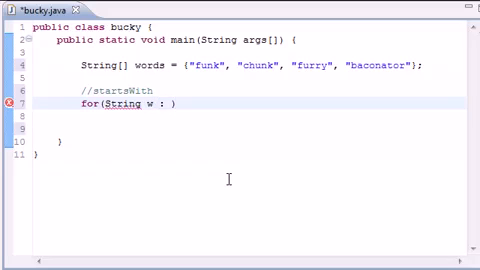
text(words))
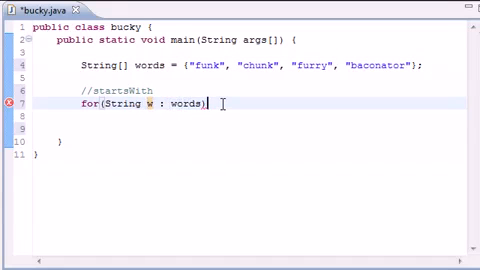
text({)
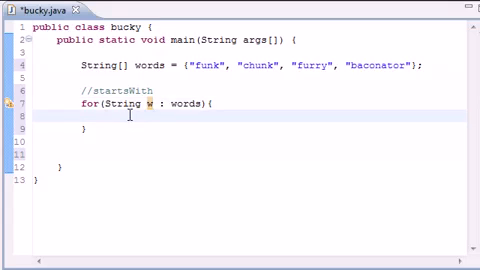
Write if(w.startsWith("fu")) in the loop and begin a System.out.println( inside it.
text(if())
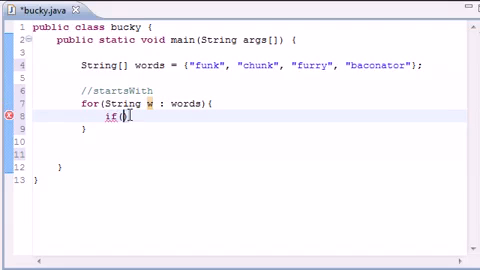
text(w.)
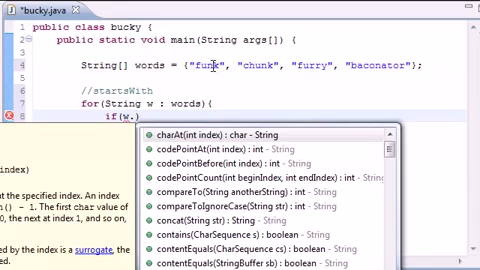
key(Escape)
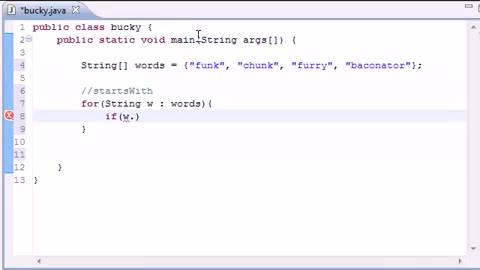
text(startsWith()
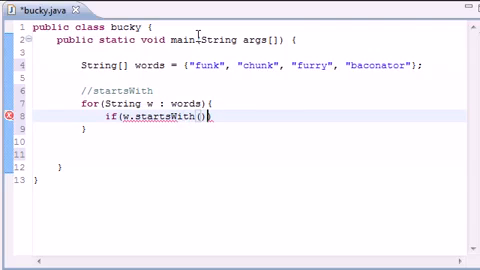
text("")
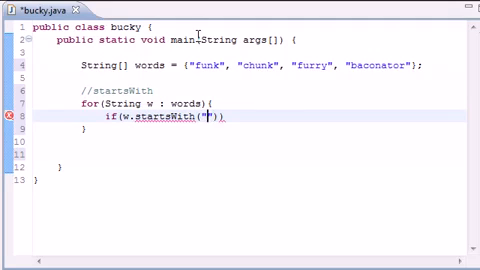
text(fu)
text(S)
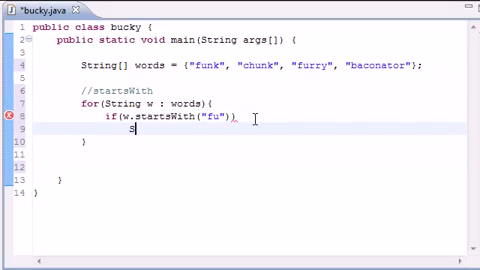
text(ystem.out.println()
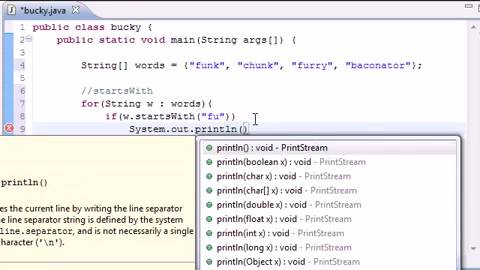
Print w + " starts with fu", save, and start a duplicate for(String w : words){ loop below.
text(w +)
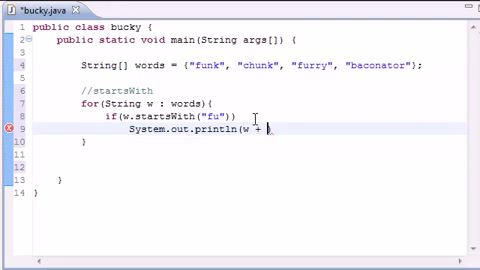
text("starts w")
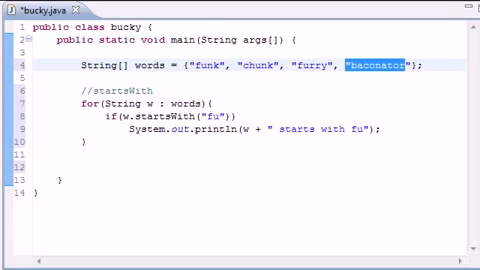
key(ctrl+s)
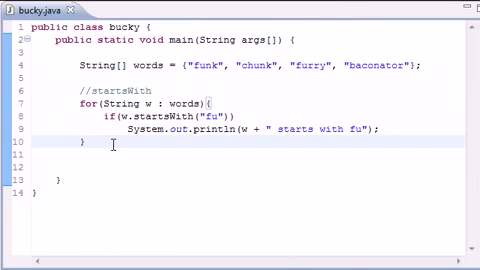
text(for(String w : words){)
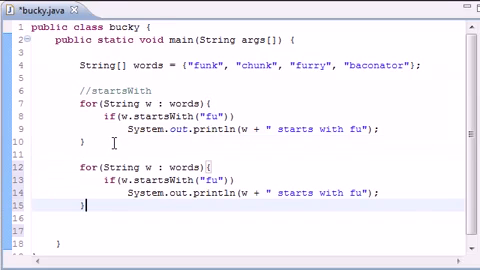
Label the copy //ends with, check w.endsWith("unk") and print w + " ends with unk".
text(//ends with)
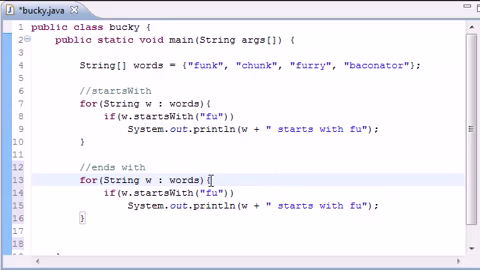
text(endsWith)
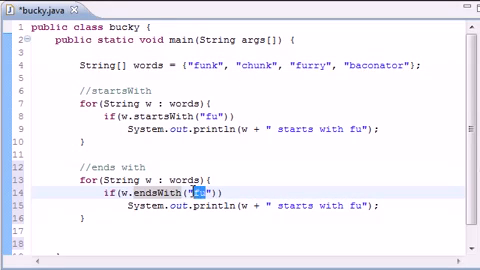
text(unk)
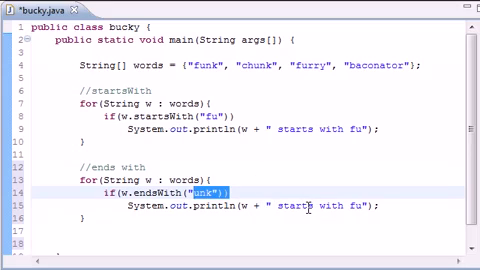
text(ends)
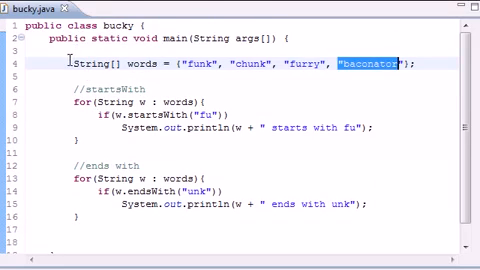
scroll(down, 3)
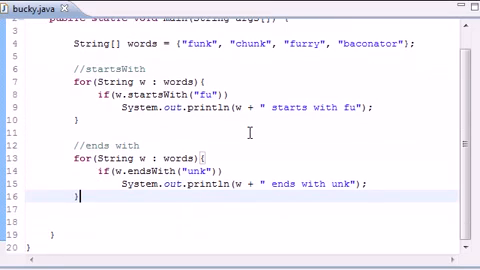